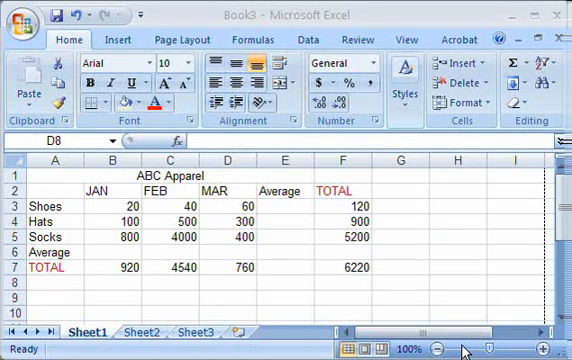
mouse_move(288, 210)
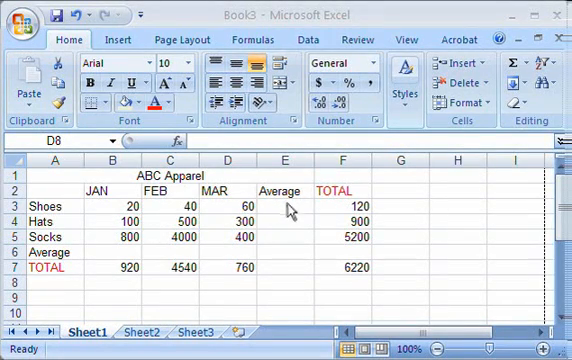
Select the Shoes row's Average cell E3 as the target for its formula.
click(228, 284)
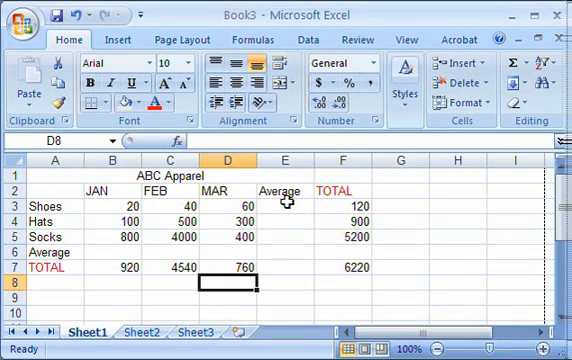
click(288, 208)
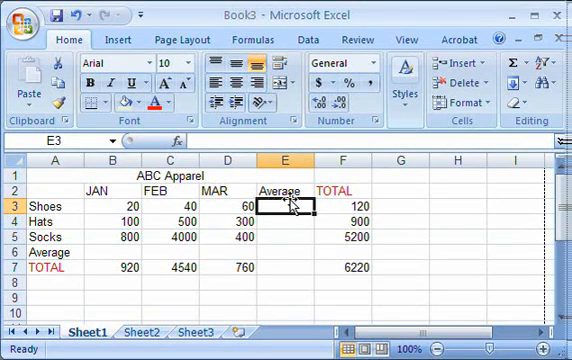
Enter =AVERAGE(B3:D3) for Shoes, averaging its January–March sales to 40.
text(=)
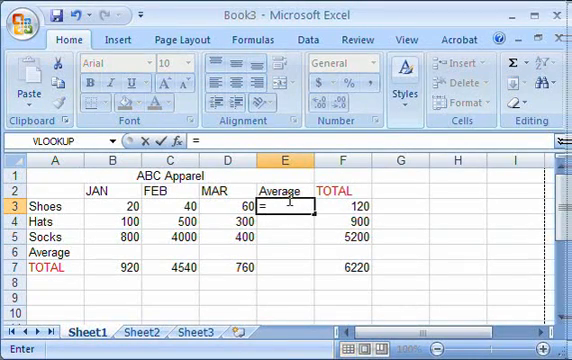
text(average()
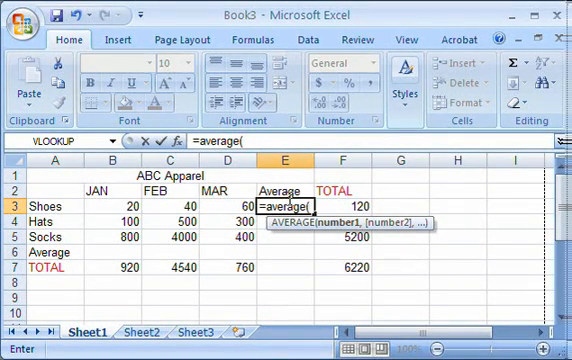
click(112, 204)
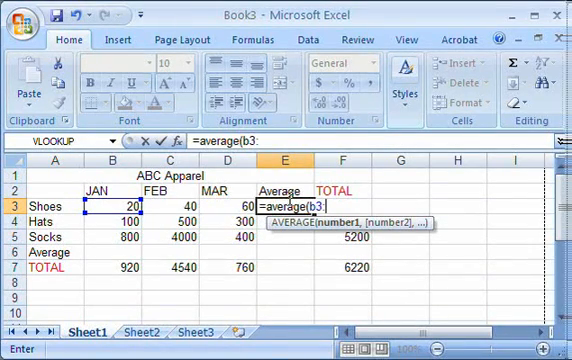
text(d3)
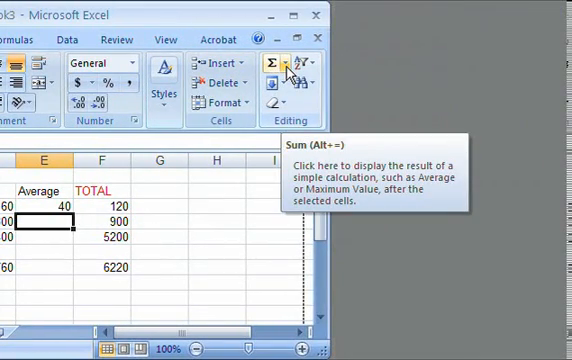
Insert an Average for the Hats row from the Home AutoSum dropdown.
click(292, 62)
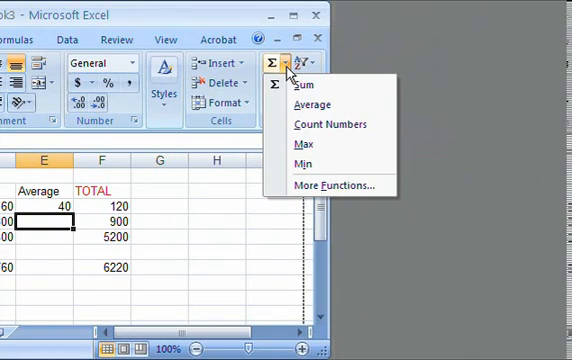
mouse_move(312, 104)
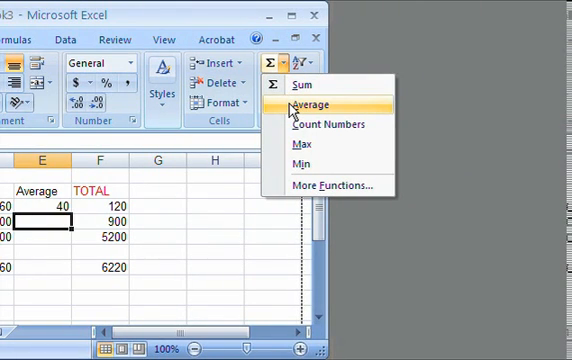
click(312, 104)
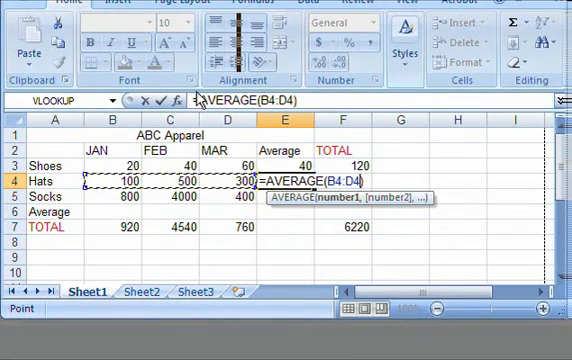
Accept =AVERAGE(B4:D4) so the Hats Average cell shows 300.
key(Return)
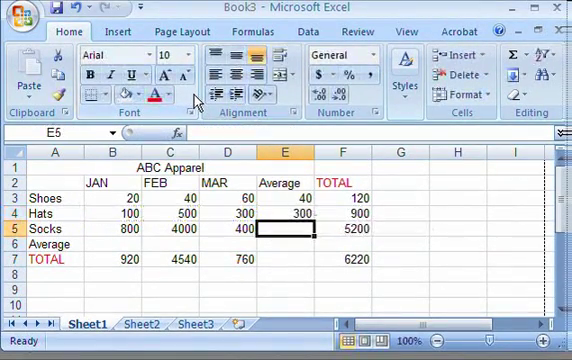
mouse_move(268, 212)
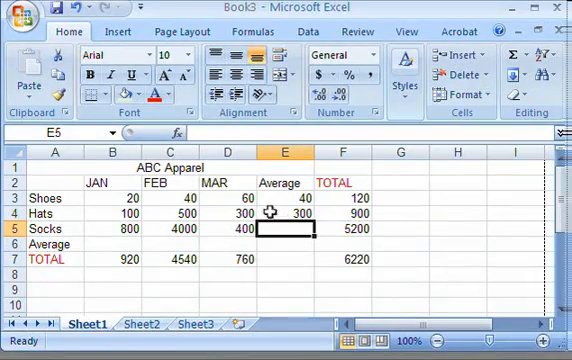